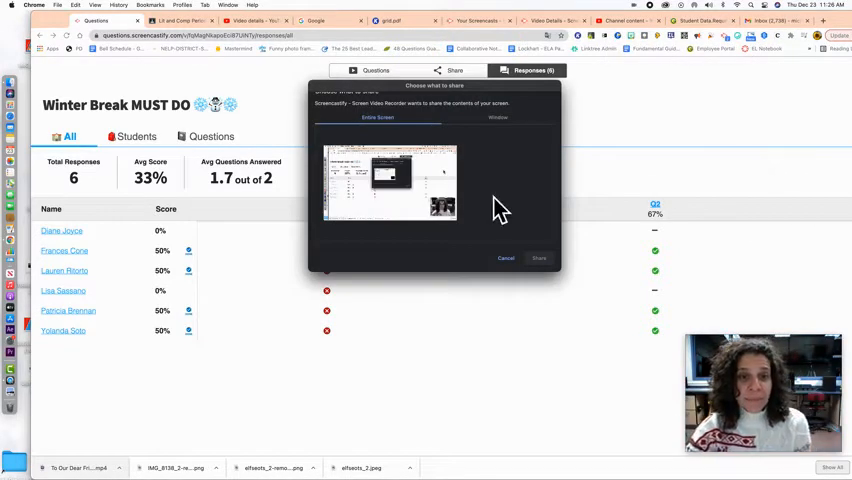
Share the Entire Screen showing the Winter Break MUST DO responses page to start recording
{"action": "left_click", "coordinate": [539, 258]}
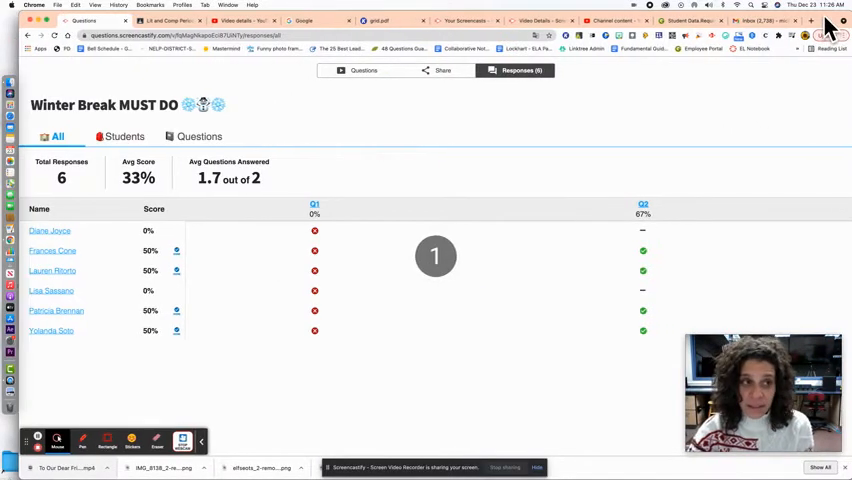
{"action": "mouse_move", "coordinate": [643, 205]}
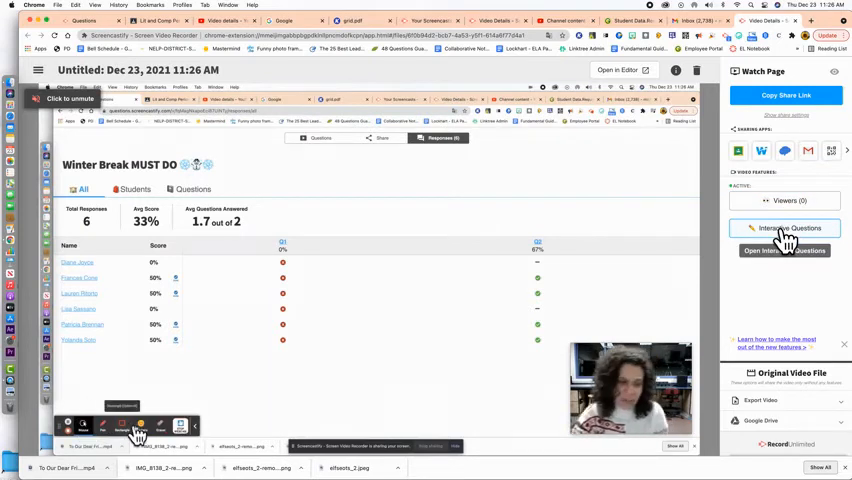
Open Interactive Questions under Video Features on the recording's Watch Page
{"action": "left_click", "coordinate": [784, 228]}
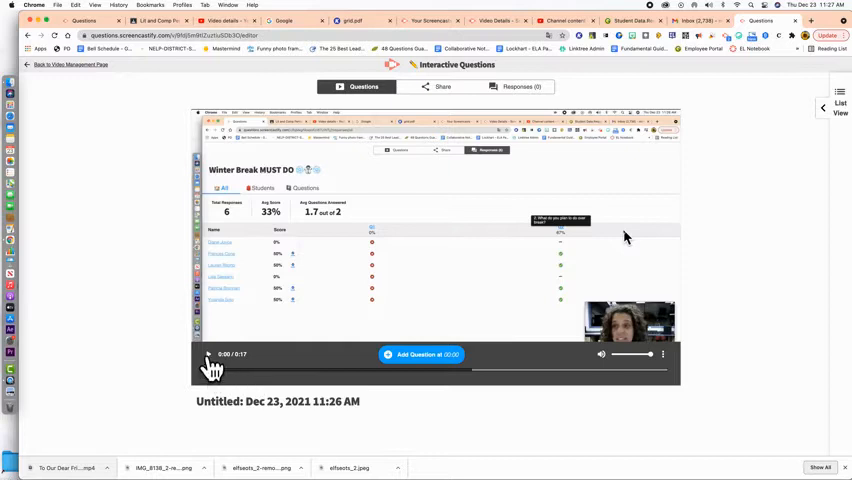
{"action": "left_click", "coordinate": [210, 354]}
{"action": "type", "text": "How do you like the new writing tools"}
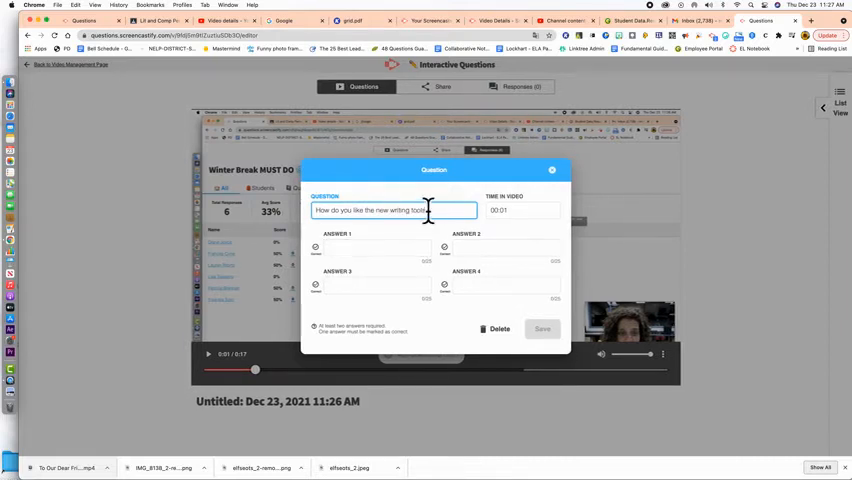
Enter answers 'They are great' and 'No change', mark the first correct, and save
{"action": "left_click", "coordinate": [375, 247]}
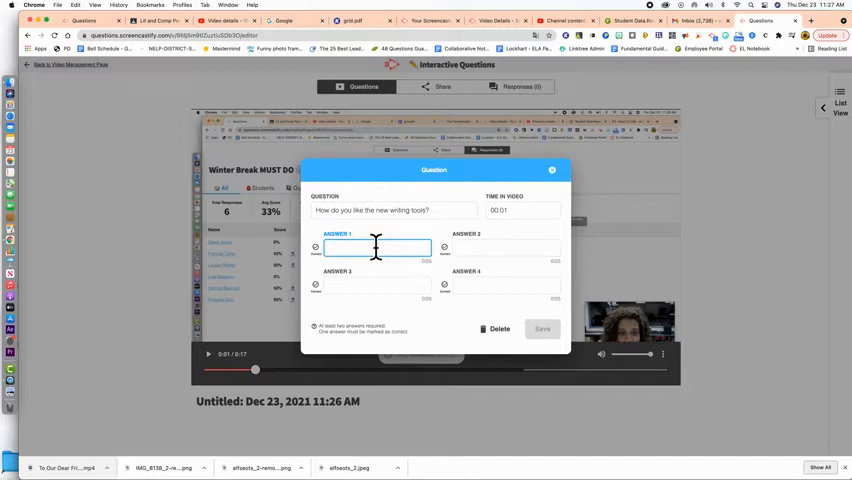
{"action": "type", "text": "They are great"}
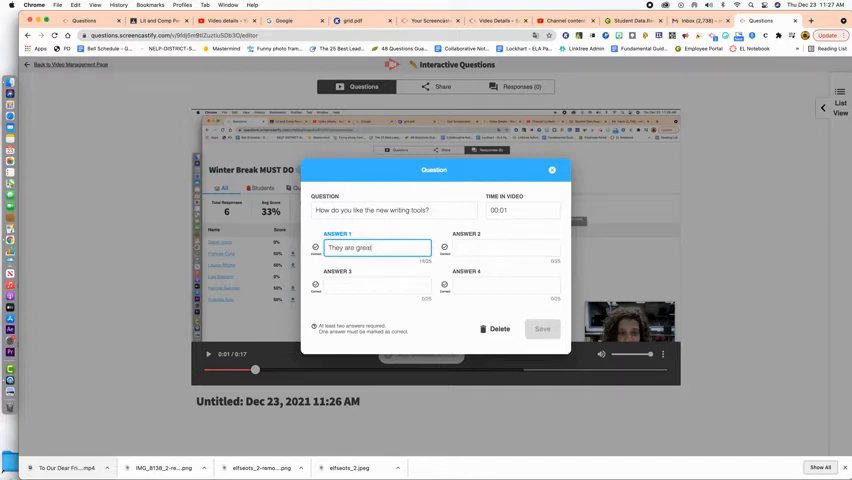
{"action": "type", "text": "No change."}
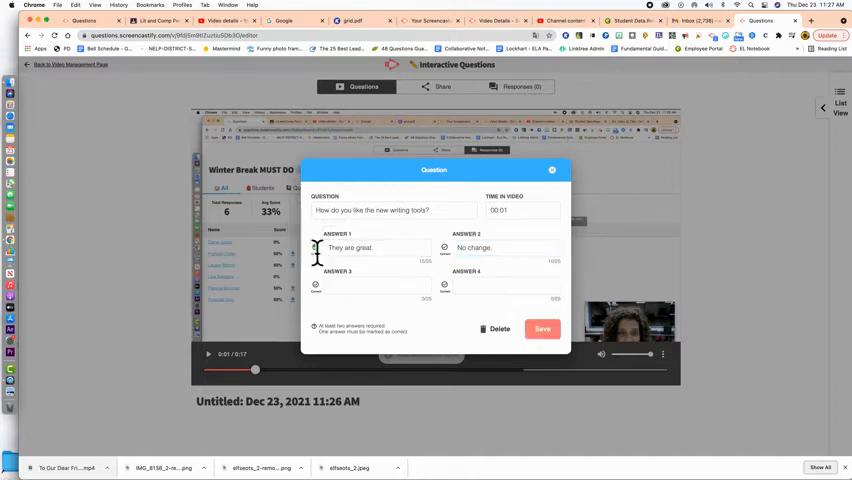
{"action": "left_click", "coordinate": [316, 247]}
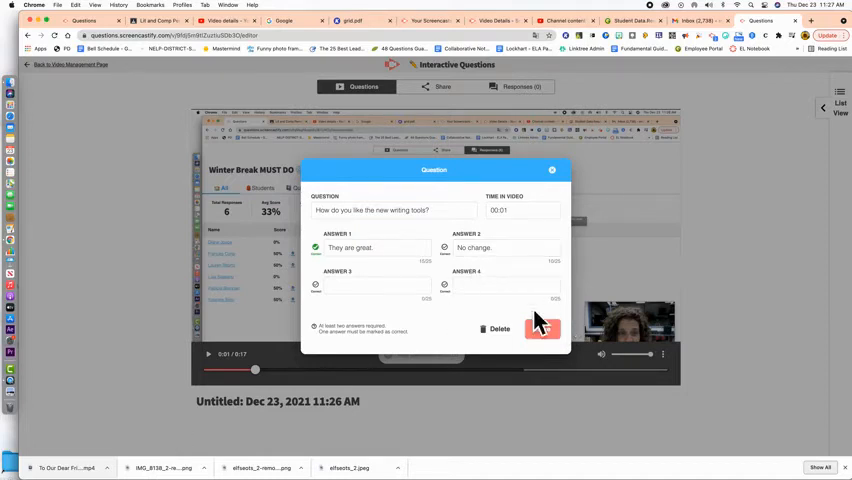
{"action": "left_click", "coordinate": [543, 328]}
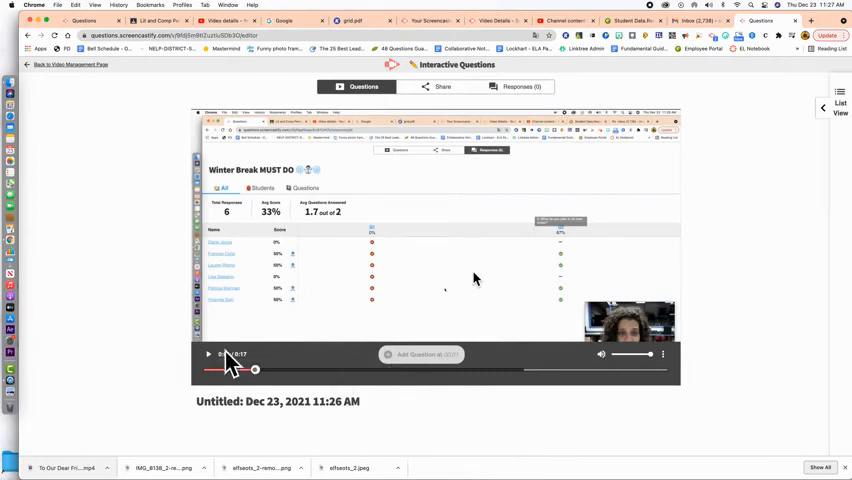
{"action": "left_click", "coordinate": [208, 354]}
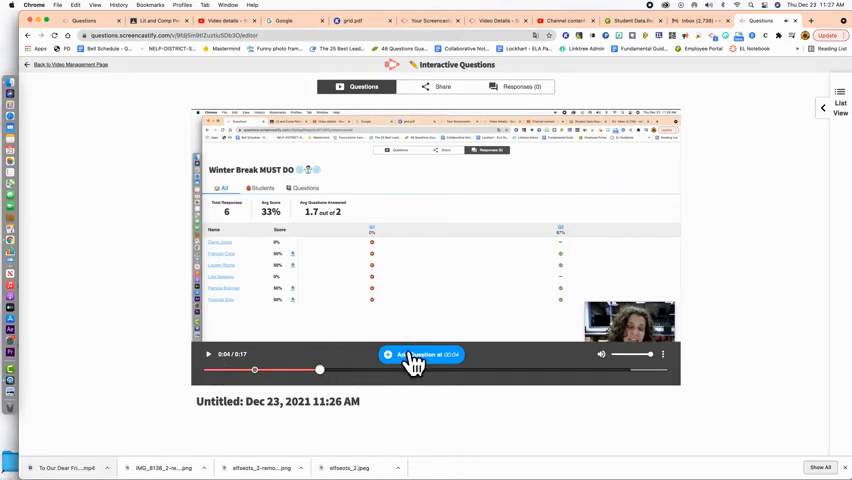
{"action": "left_click", "coordinate": [420, 355]}
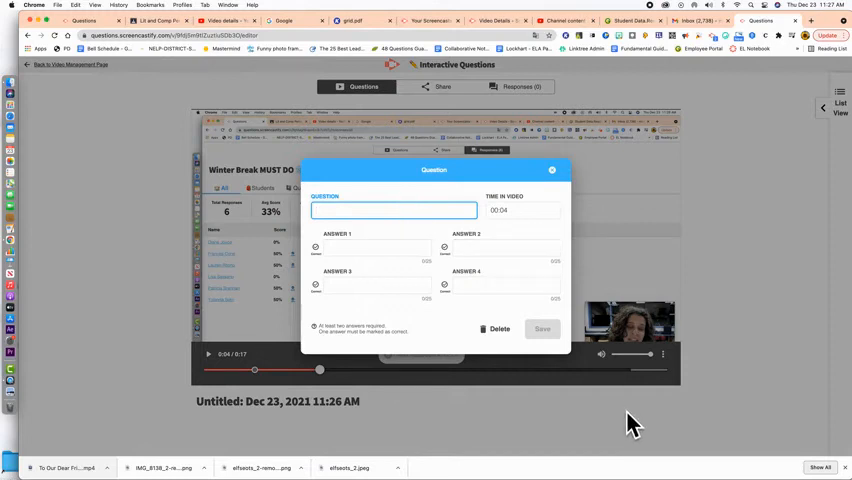
{"action": "left_click", "coordinate": [499, 328]}
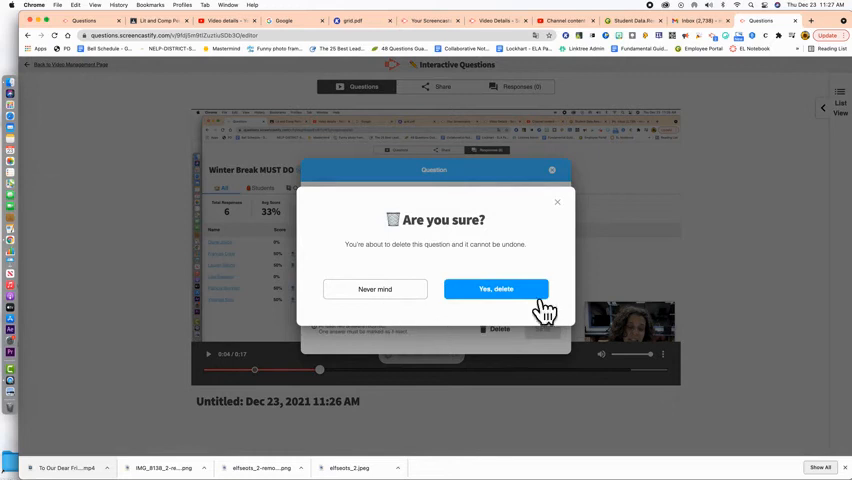
{"action": "left_click", "coordinate": [497, 289]}
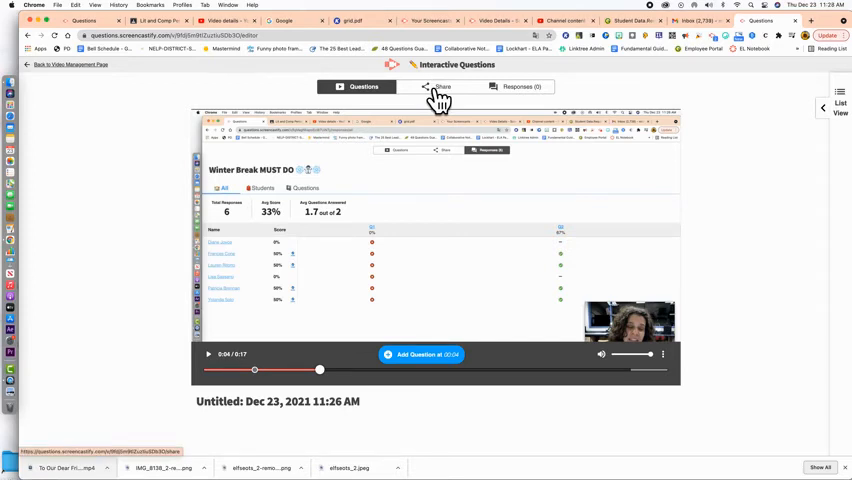
Switch to the Share tab to see the watch page link and Classroom sharing
{"action": "left_click", "coordinate": [442, 86]}
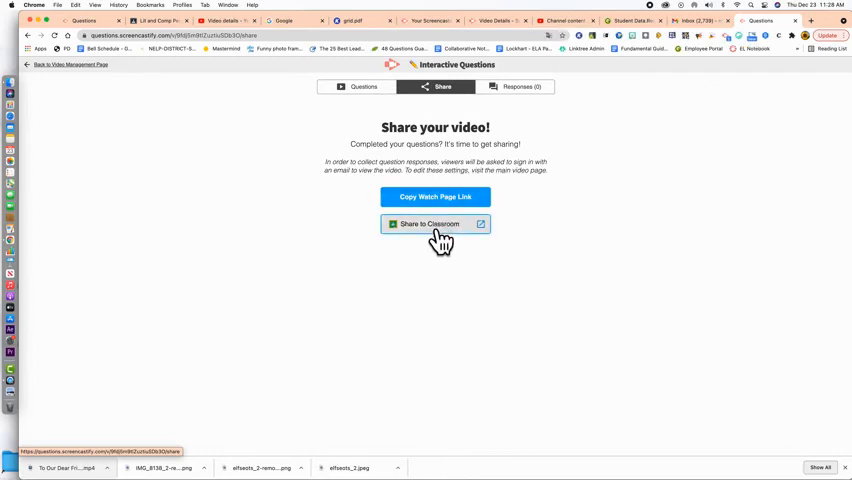
{"action": "mouse_move", "coordinate": [439, 244]}
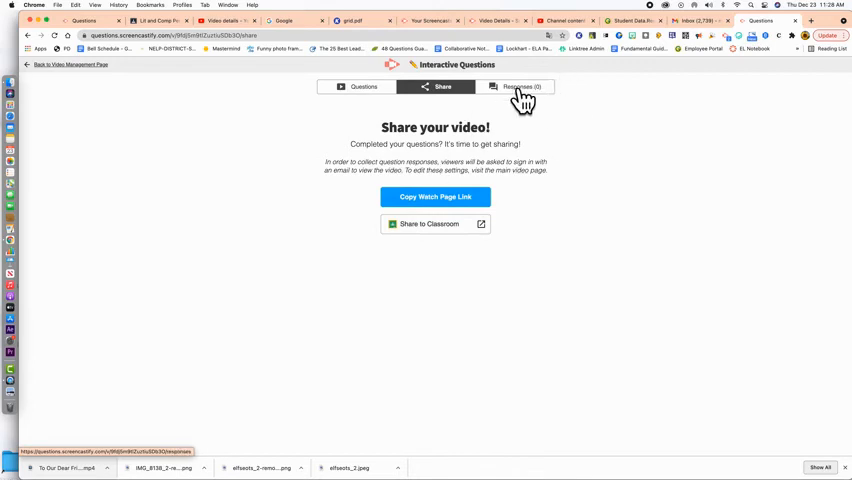
Open the Responses (0) tab and browse its views, which show no student responses
{"action": "left_click", "coordinate": [518, 86]}
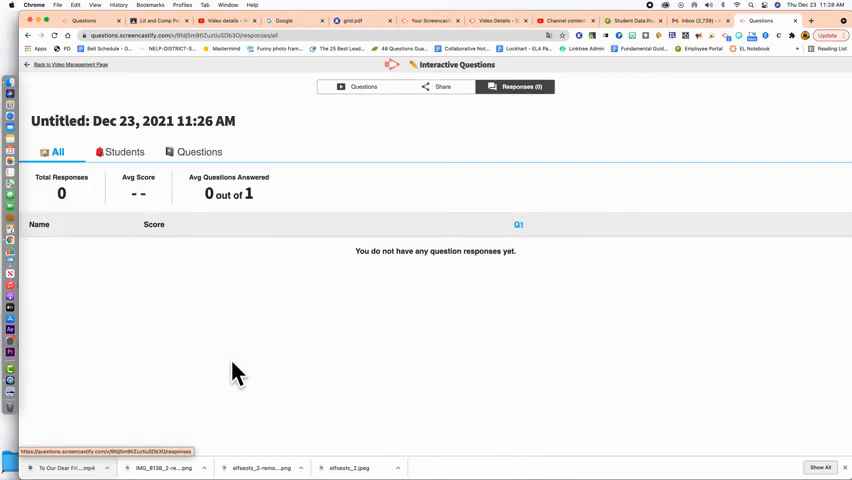
{"action": "mouse_move", "coordinate": [246, 357]}
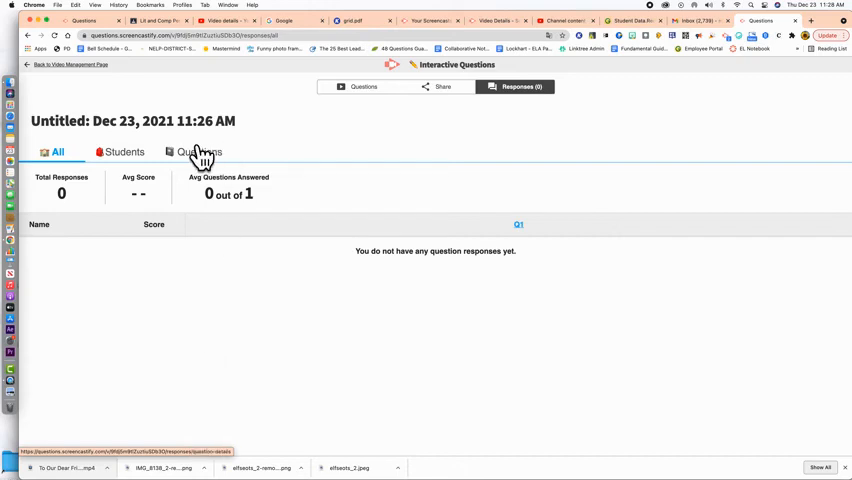
{"action": "left_click", "coordinate": [125, 151]}
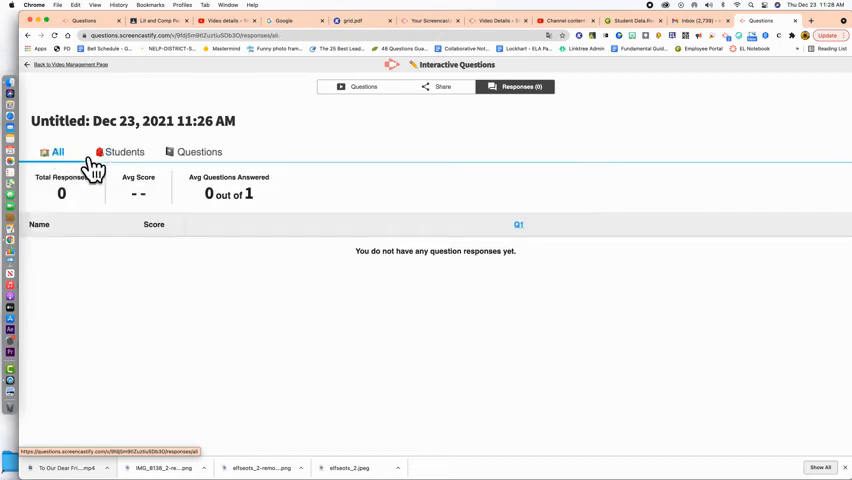
{"action": "mouse_move", "coordinate": [400, 167]}
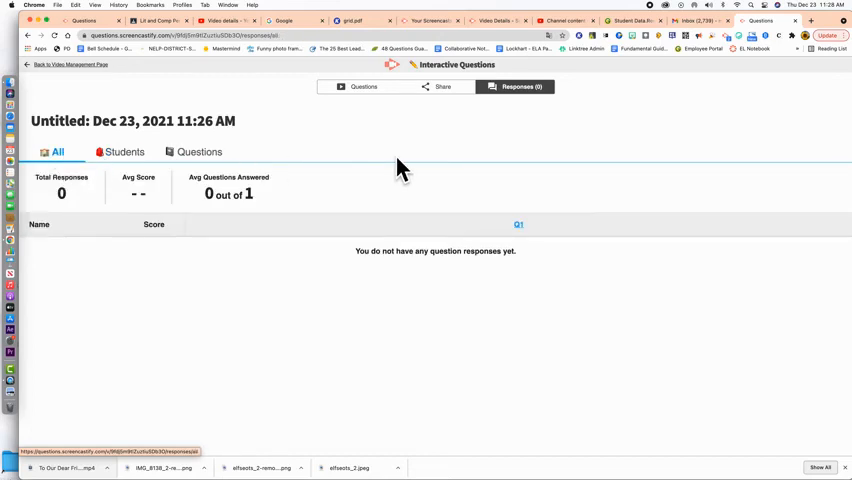